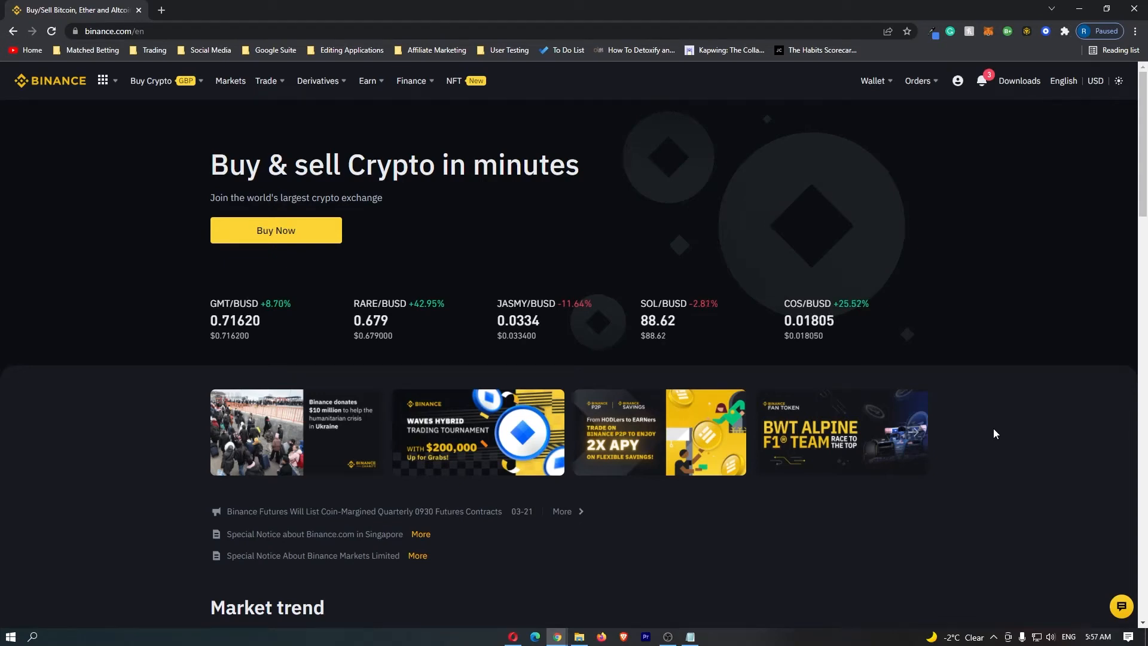
Show the Fiat and Spot balances and filter the coin list with 'so' to find SOL
{"action": "left_click", "coordinate": [1046, 31]}
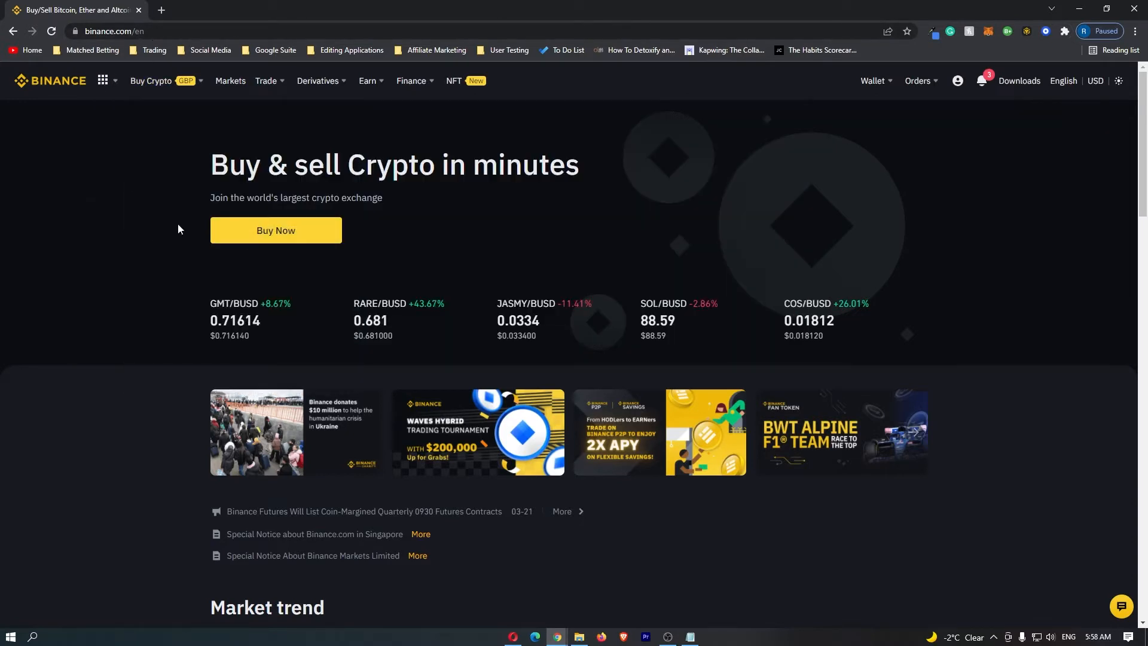
{"action": "mouse_move", "coordinate": [836, 140]}
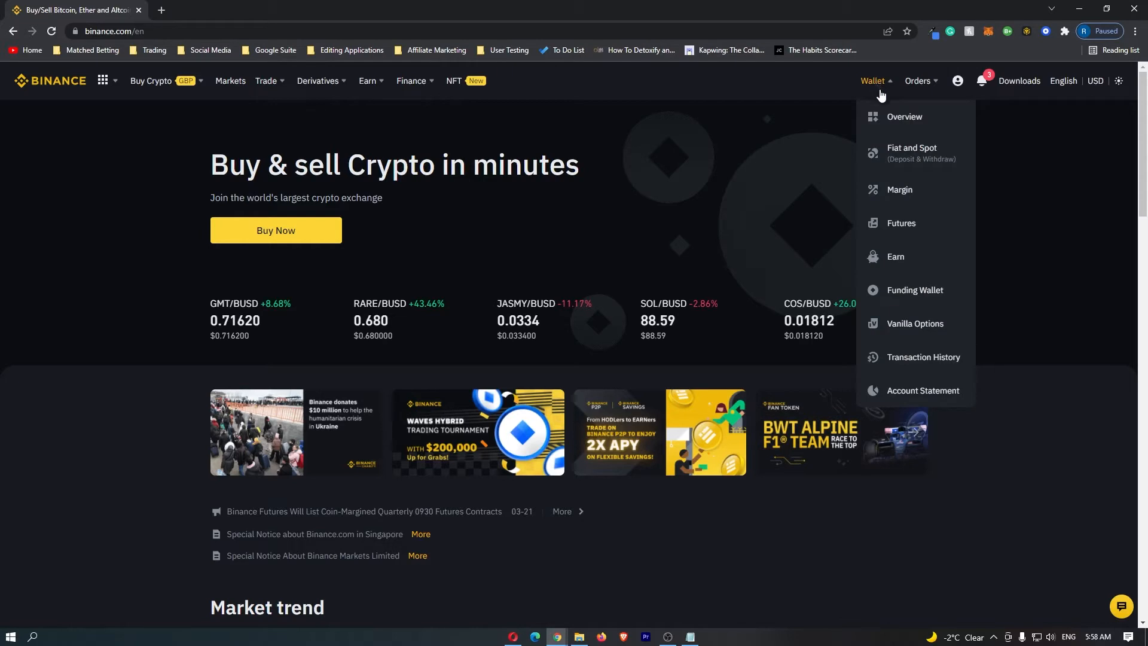
{"action": "mouse_move", "coordinate": [911, 153]}
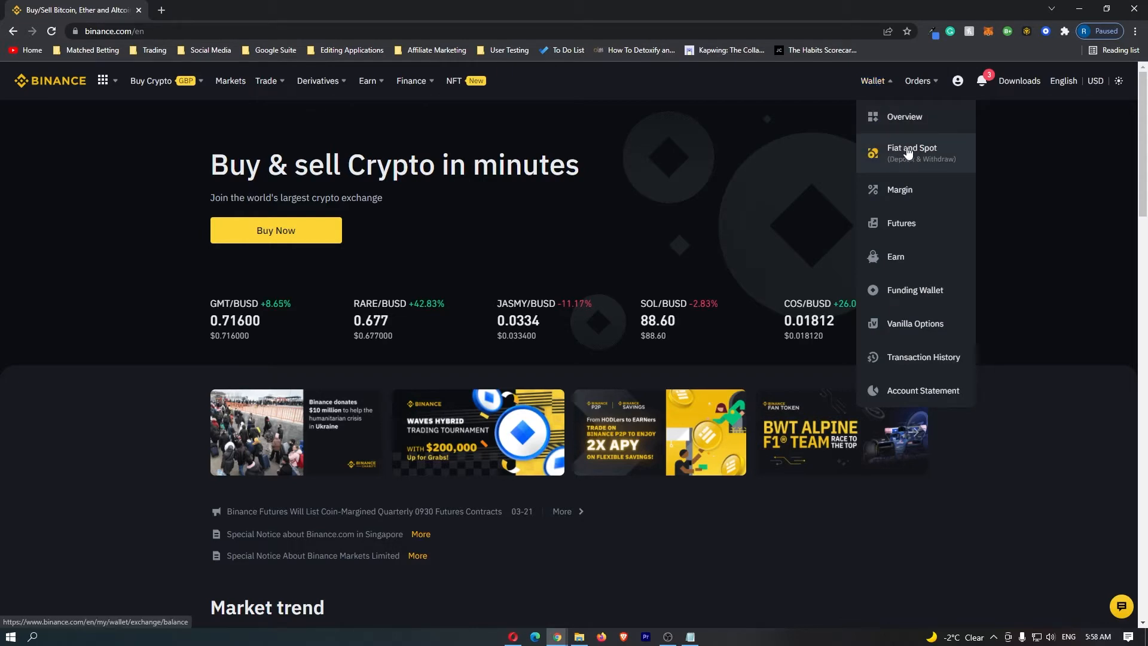
{"action": "left_click", "coordinate": [912, 152]}
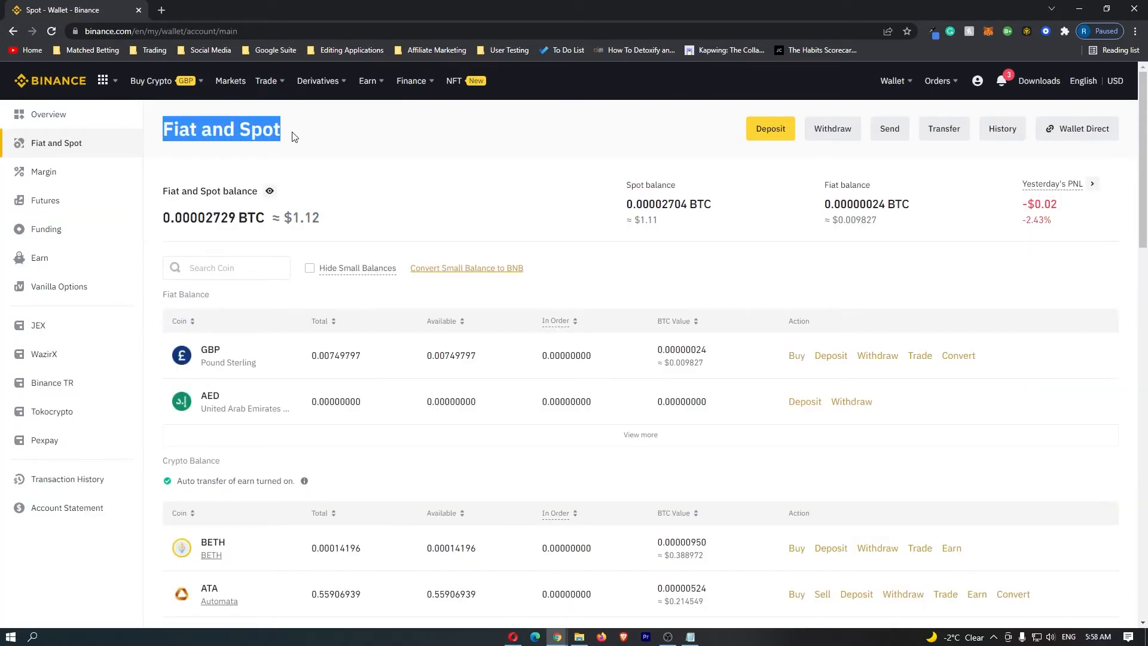
{"action": "mouse_move", "coordinate": [303, 133]}
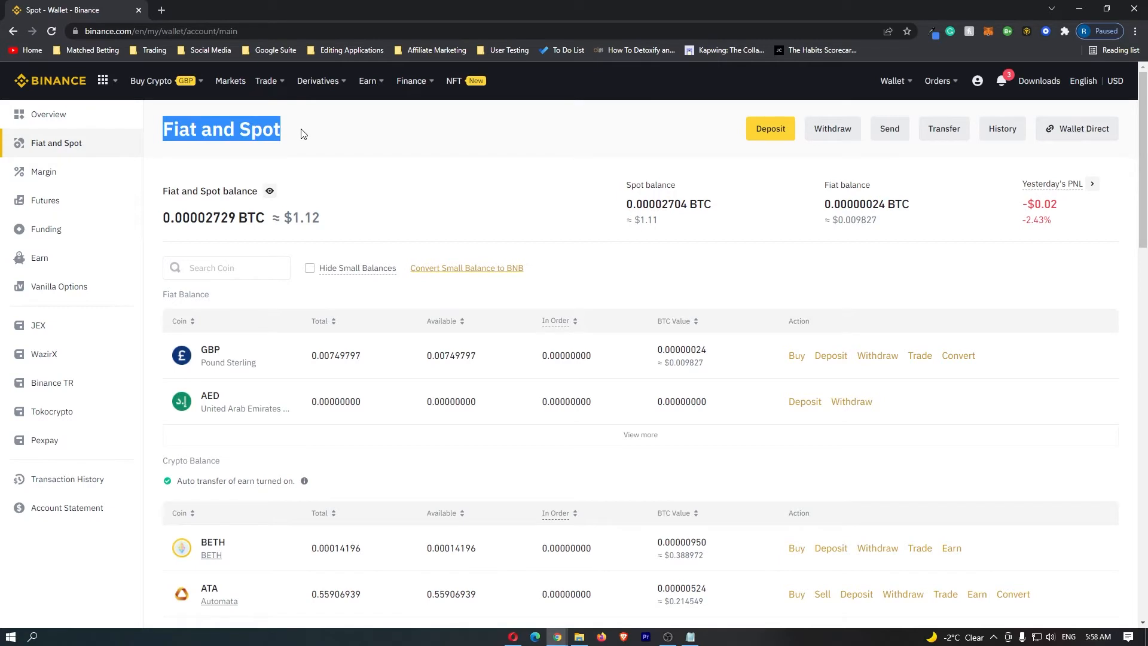
{"action": "scroll", "scroll_direction": "down", "scroll_amount": 3}
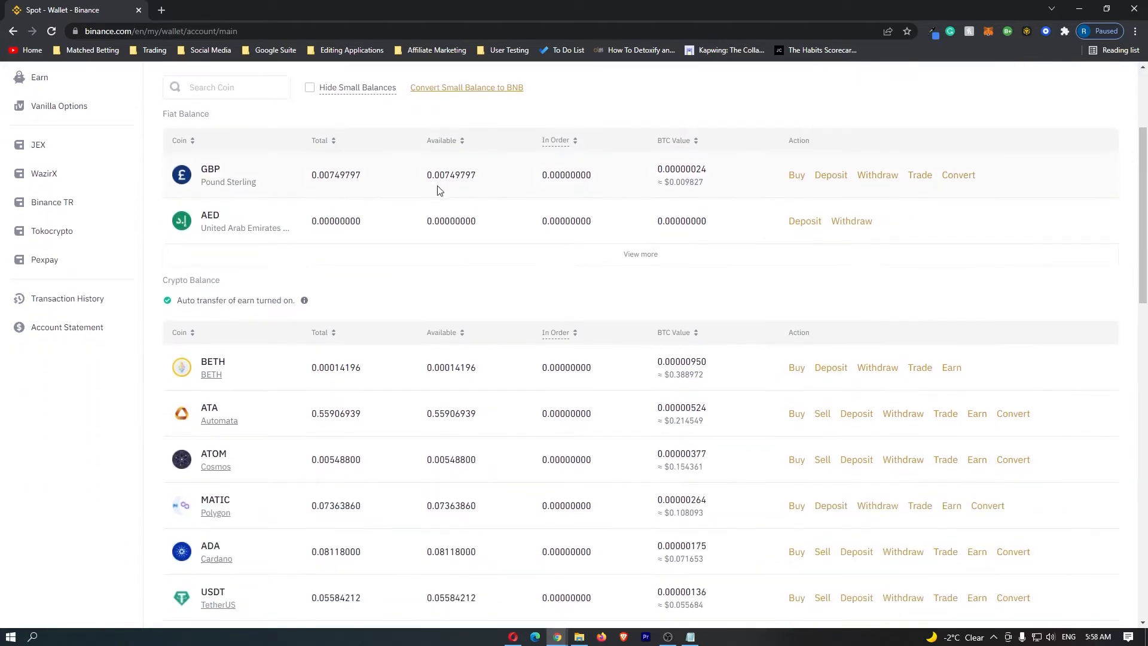
{"action": "scroll", "scroll_direction": "down", "scroll_amount": 3}
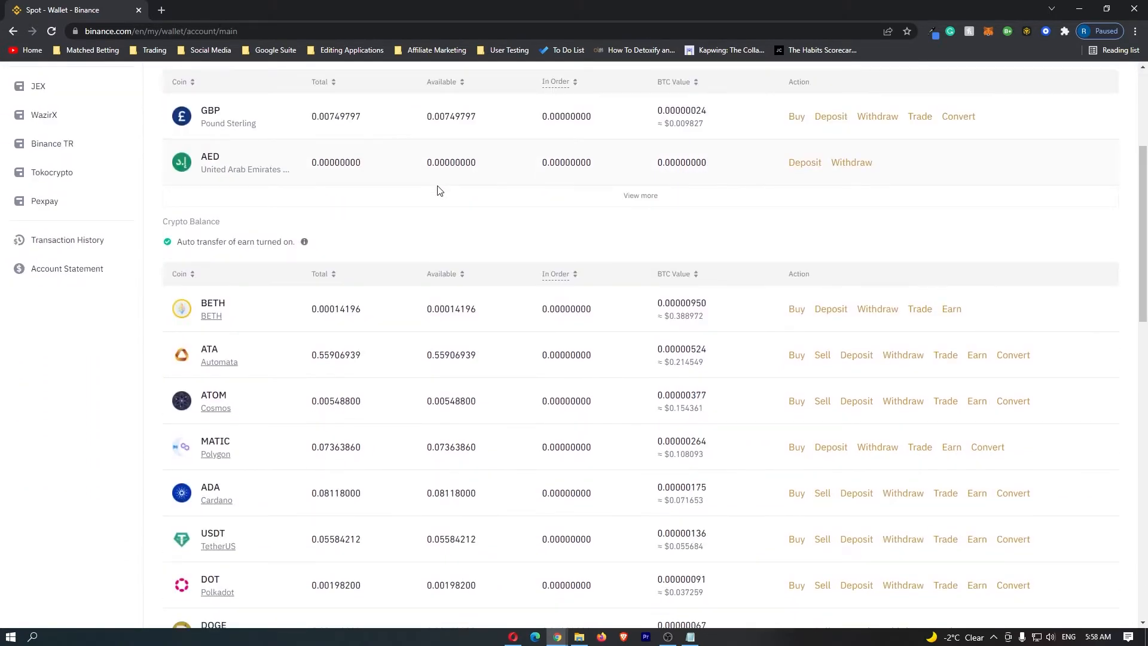
{"action": "scroll", "scroll_direction": "down", "scroll_amount": 3}
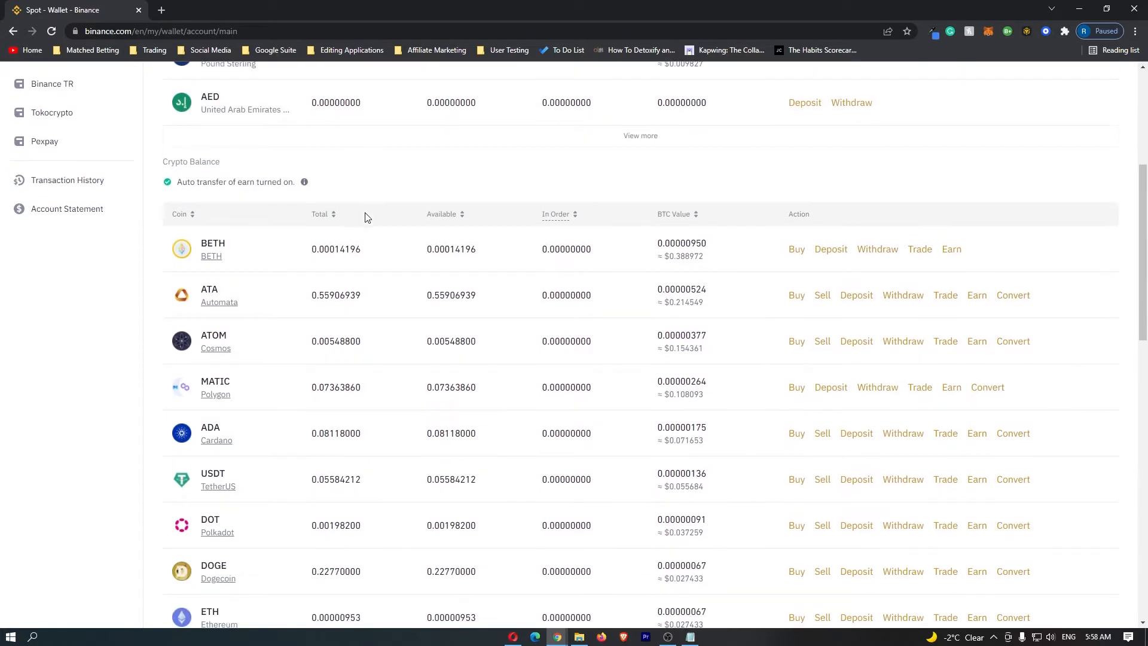
{"action": "scroll", "scroll_direction": "down", "scroll_amount": 3}
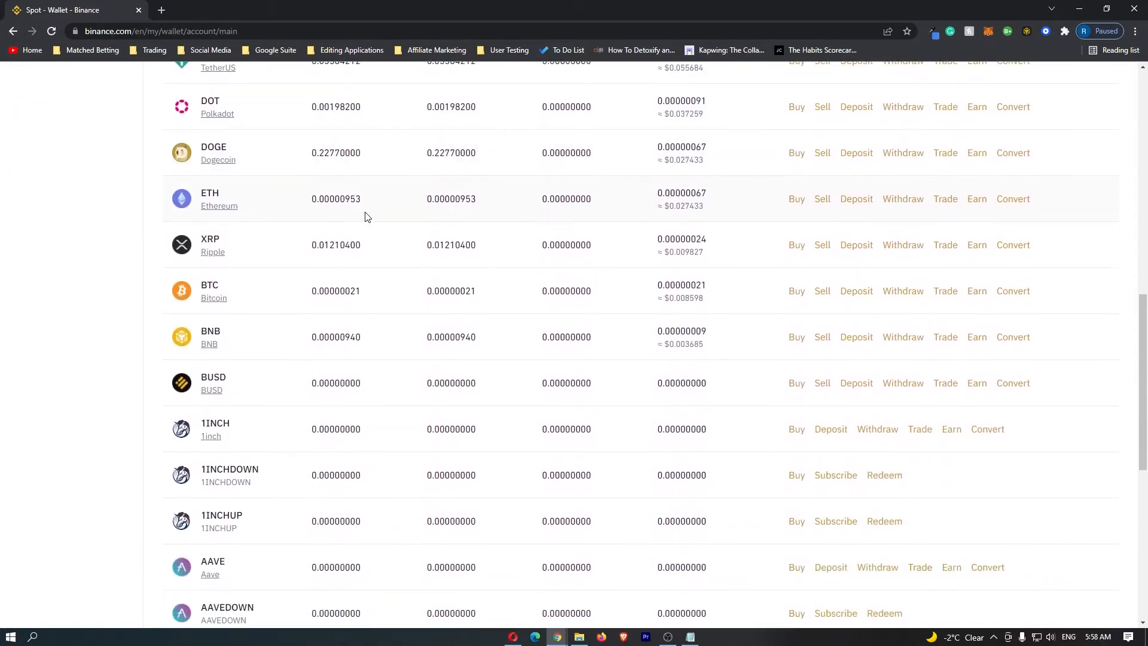
{"action": "scroll", "scroll_direction": "down", "scroll_amount": 3}
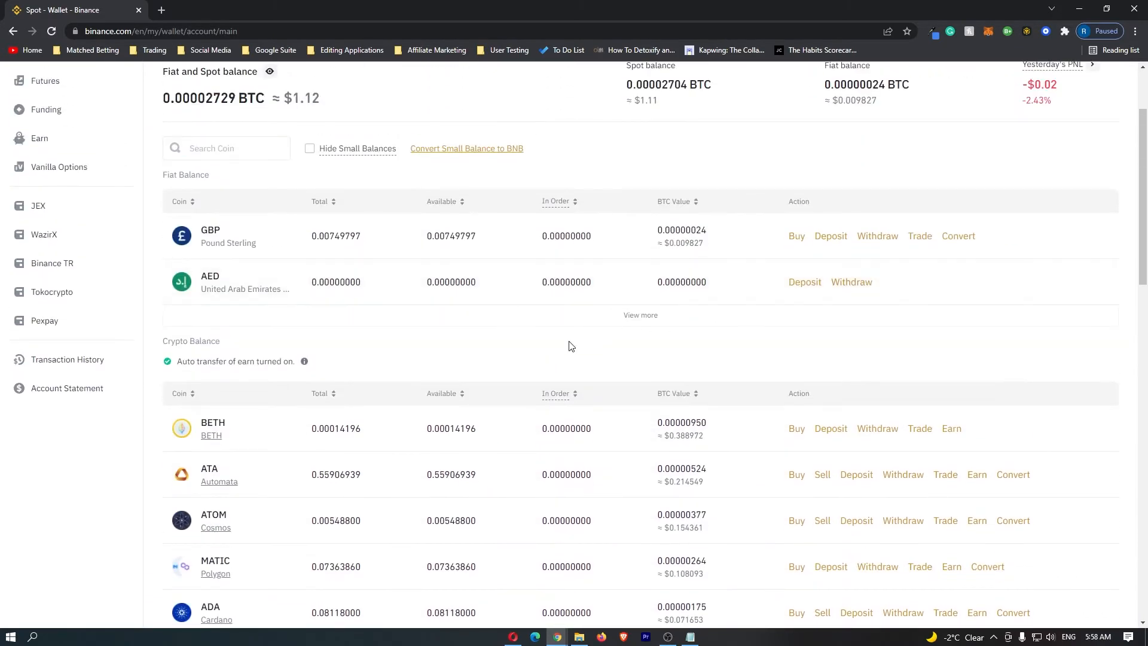
{"action": "type", "text": "so"}
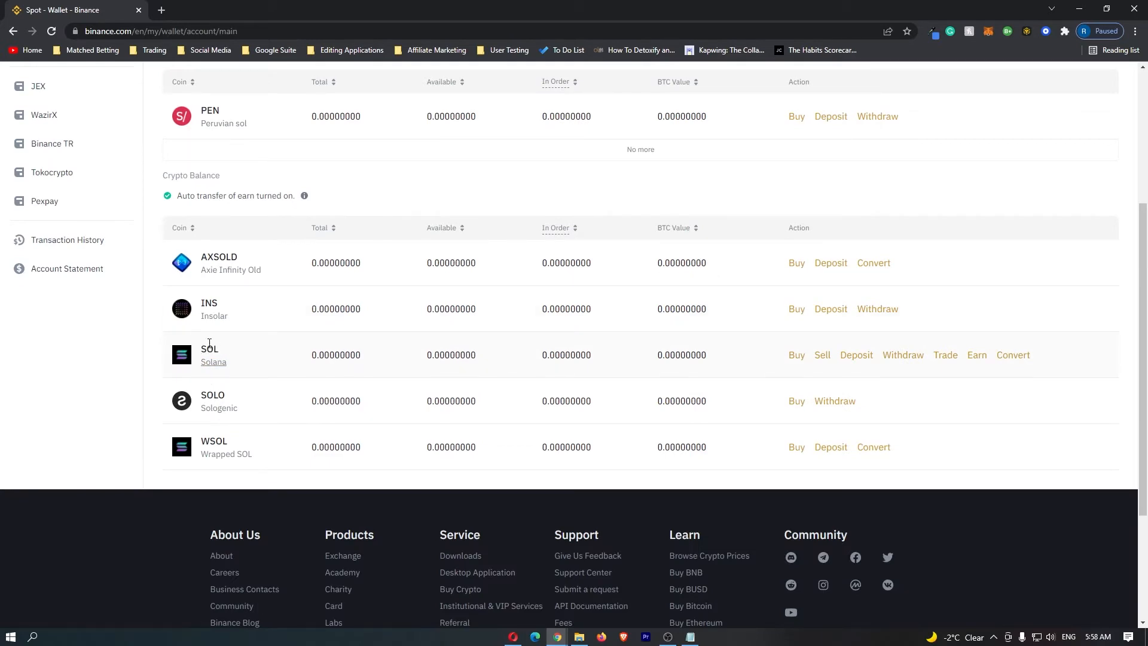
{"action": "mouse_move", "coordinate": [902, 354]}
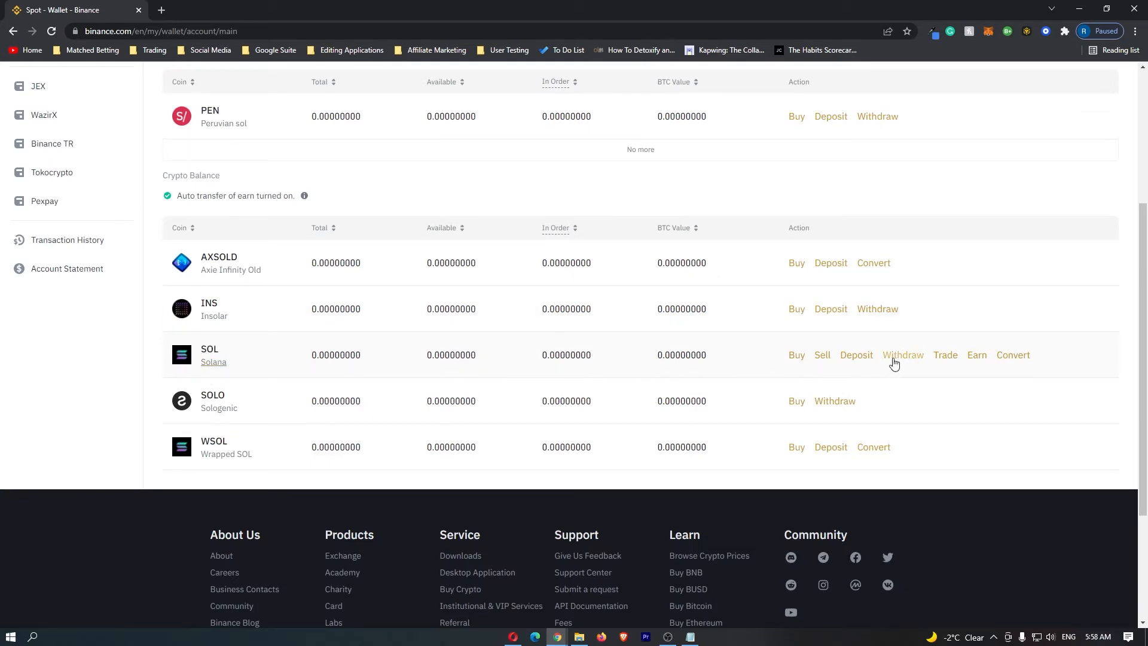
Start a SOL withdrawal from the SOL row, landing on the Withdraw Crypto form
{"action": "left_click", "coordinate": [902, 354]}
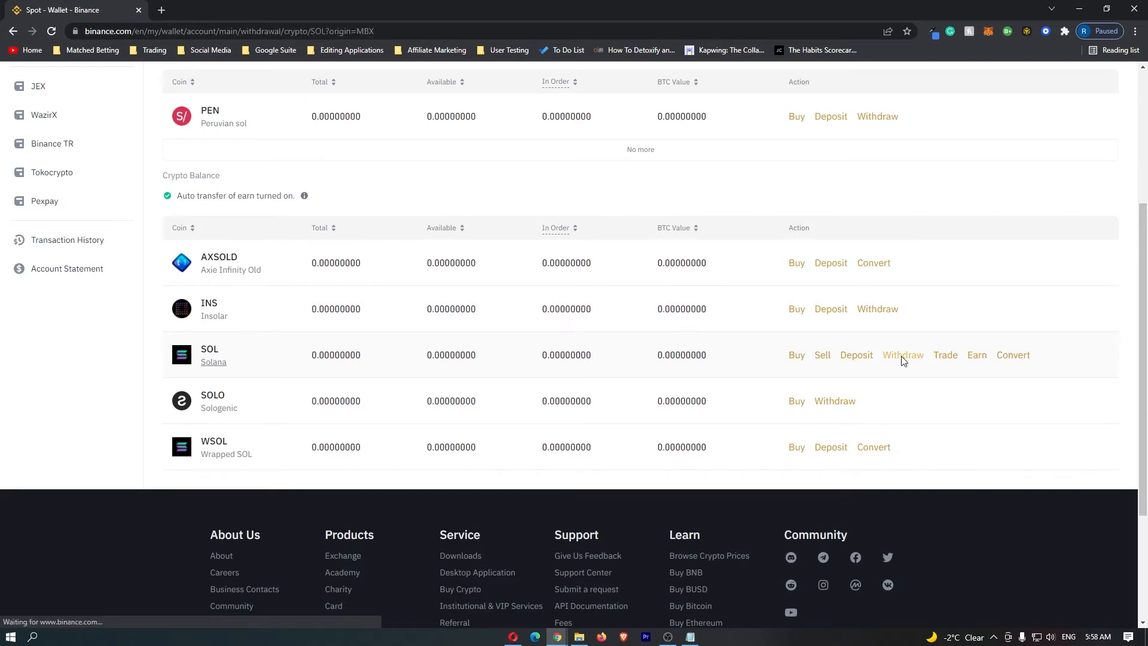
{"action": "left_click", "coordinate": [902, 355]}
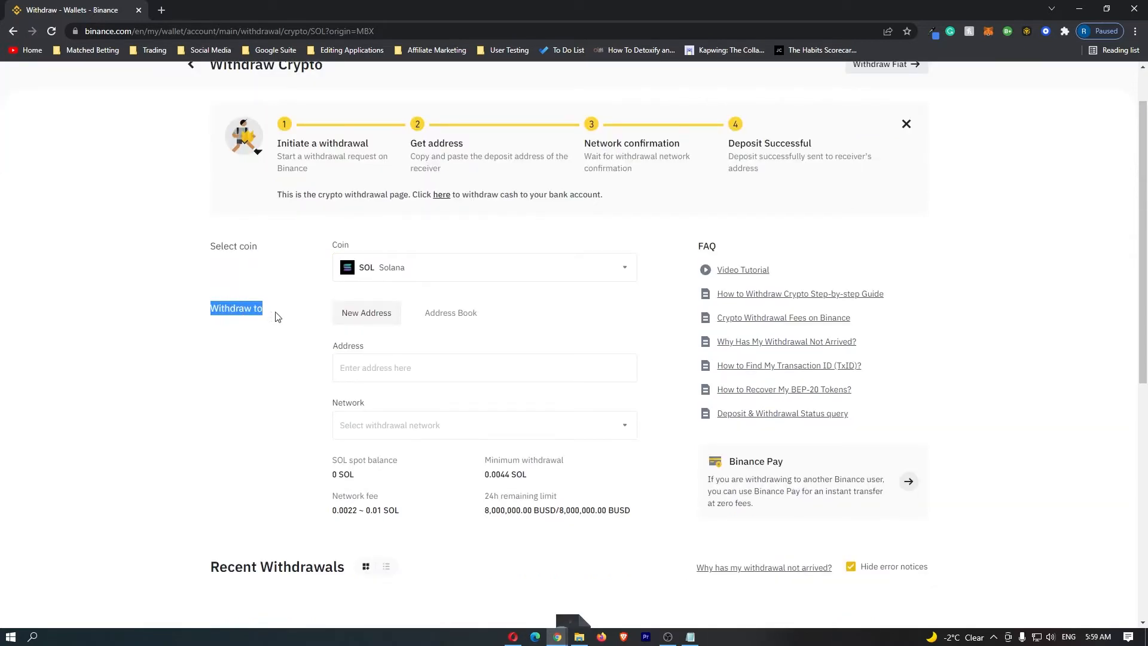
{"action": "left_click", "coordinate": [483, 367]}
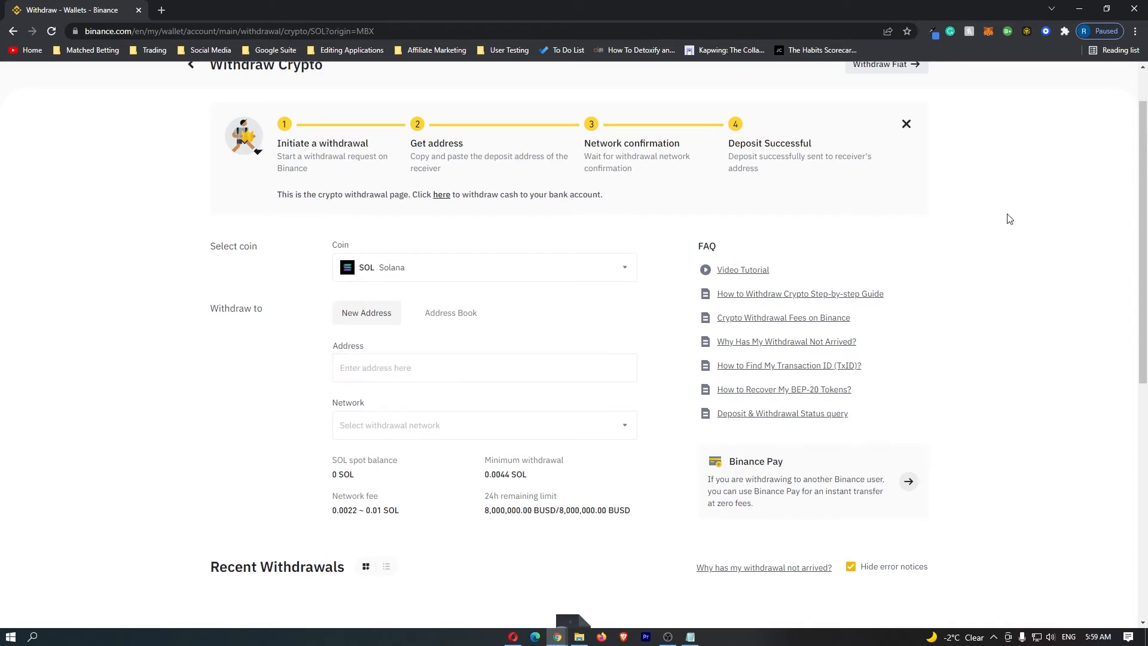
Copy the Solana receive address from Coinbase Wallet via Add crypto > Receive, then return to Binance
{"action": "left_click", "coordinate": [1048, 32]}
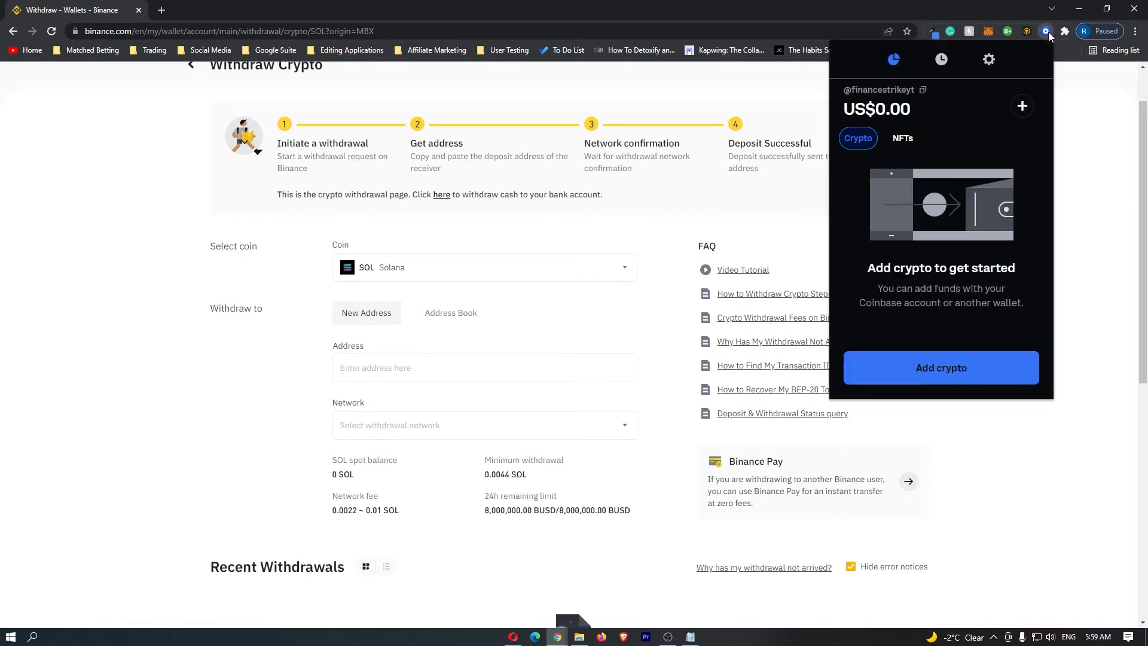
{"action": "mouse_move", "coordinate": [947, 336]}
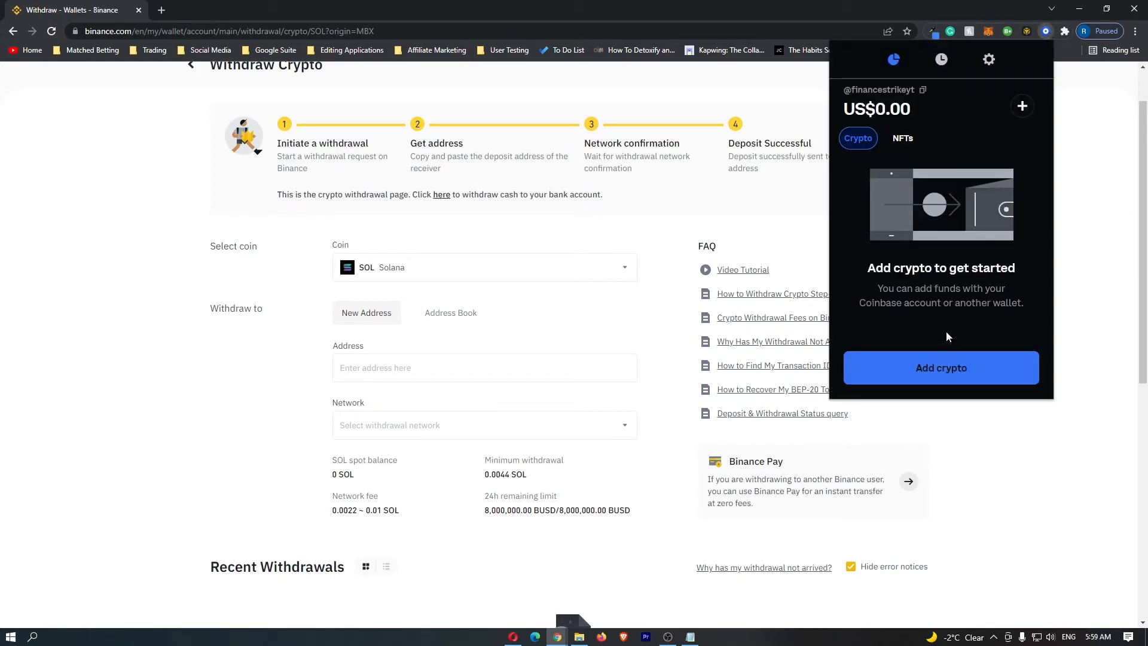
{"action": "left_click", "coordinate": [942, 367]}
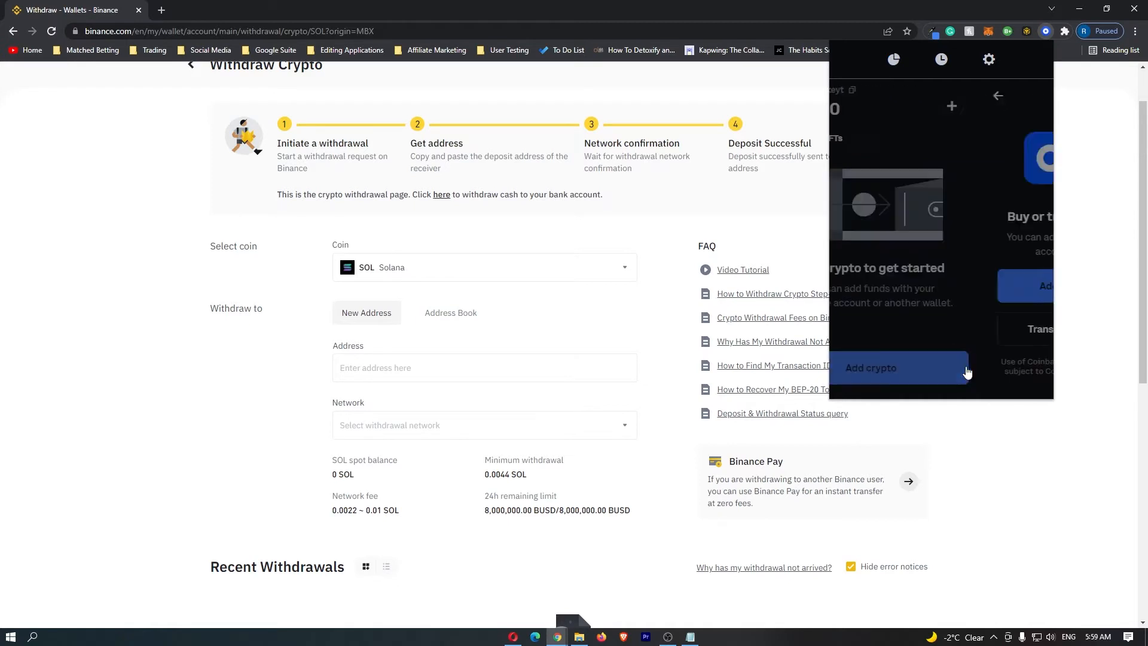
{"action": "left_click", "coordinate": [899, 367]}
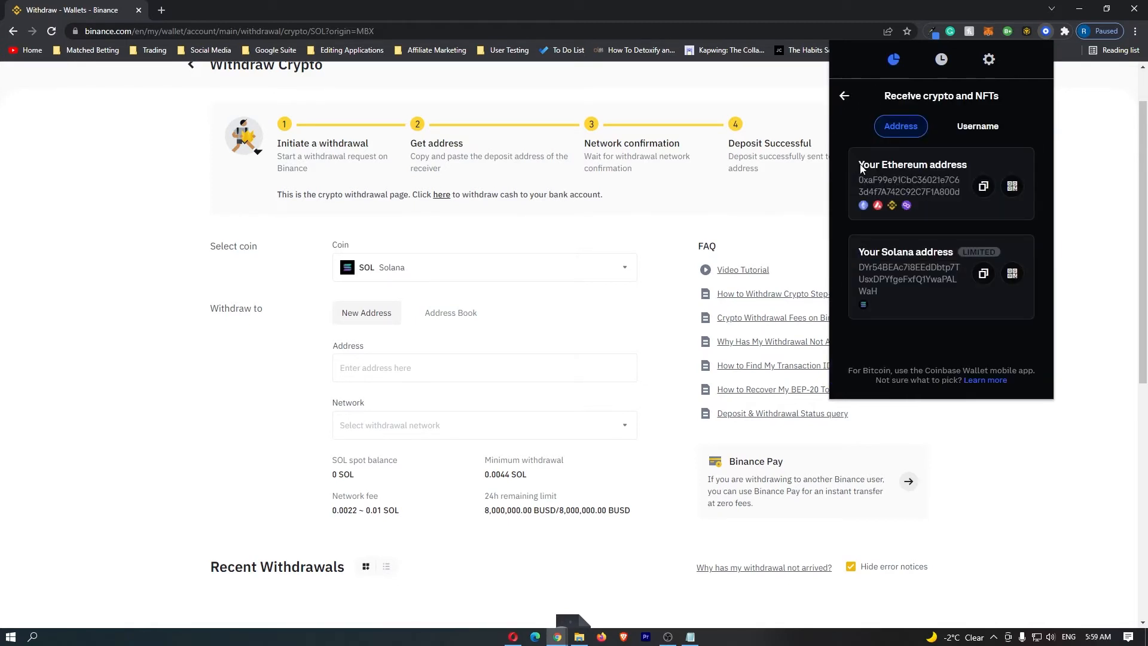
{"action": "mouse_move", "coordinate": [907, 205]}
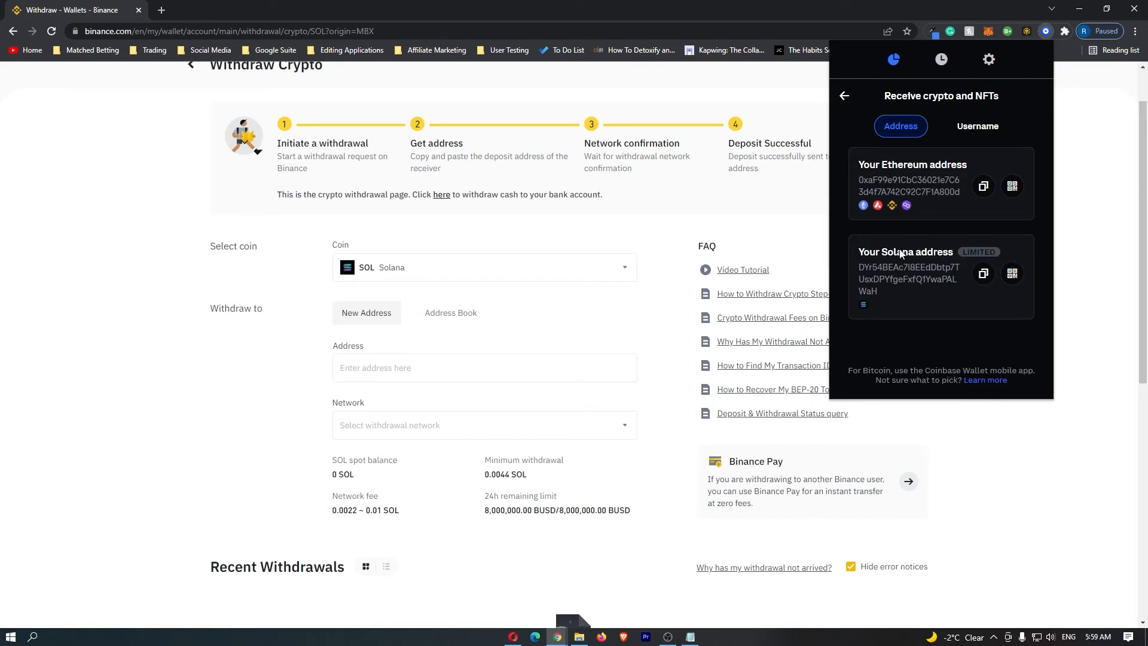
{"action": "left_click", "coordinate": [983, 273]}
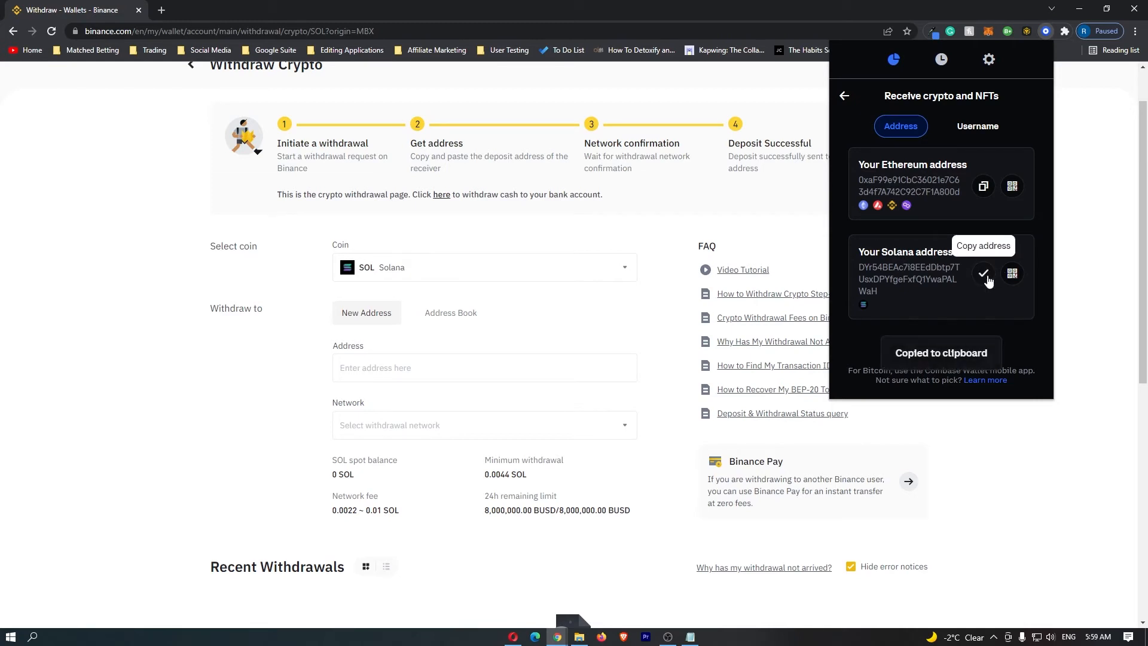
{"action": "left_click", "coordinate": [484, 368]}
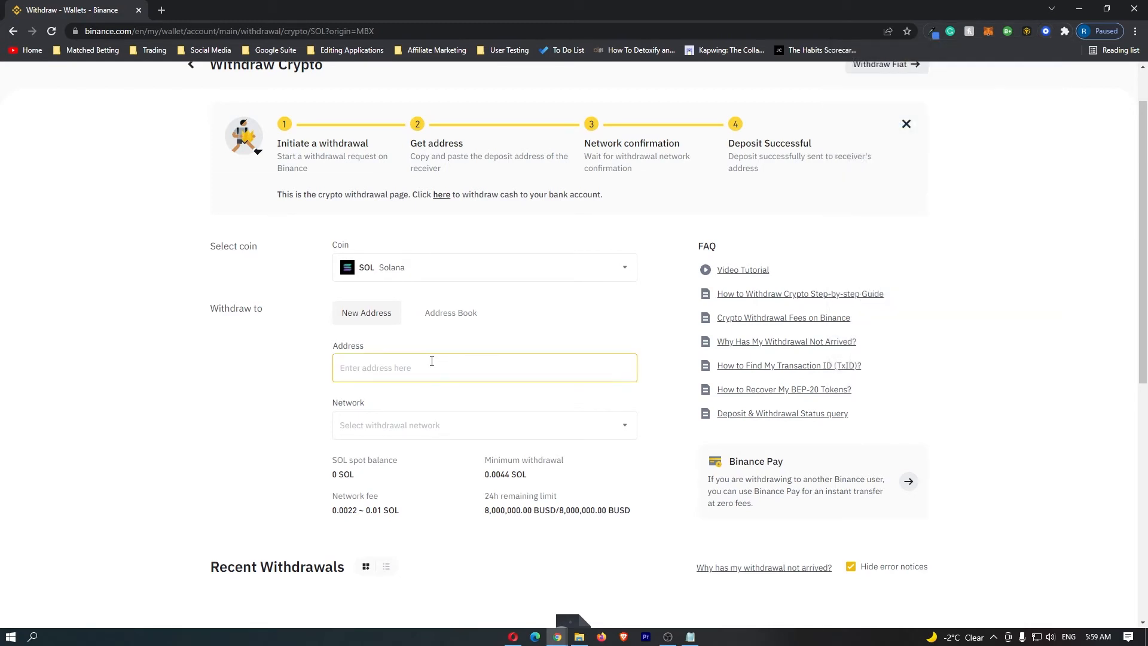
{"action": "type", "text": "DYr54BEAc7i8EEdDbtp7TUsxDPYfgeFxfQ1YwaPALWaH"}
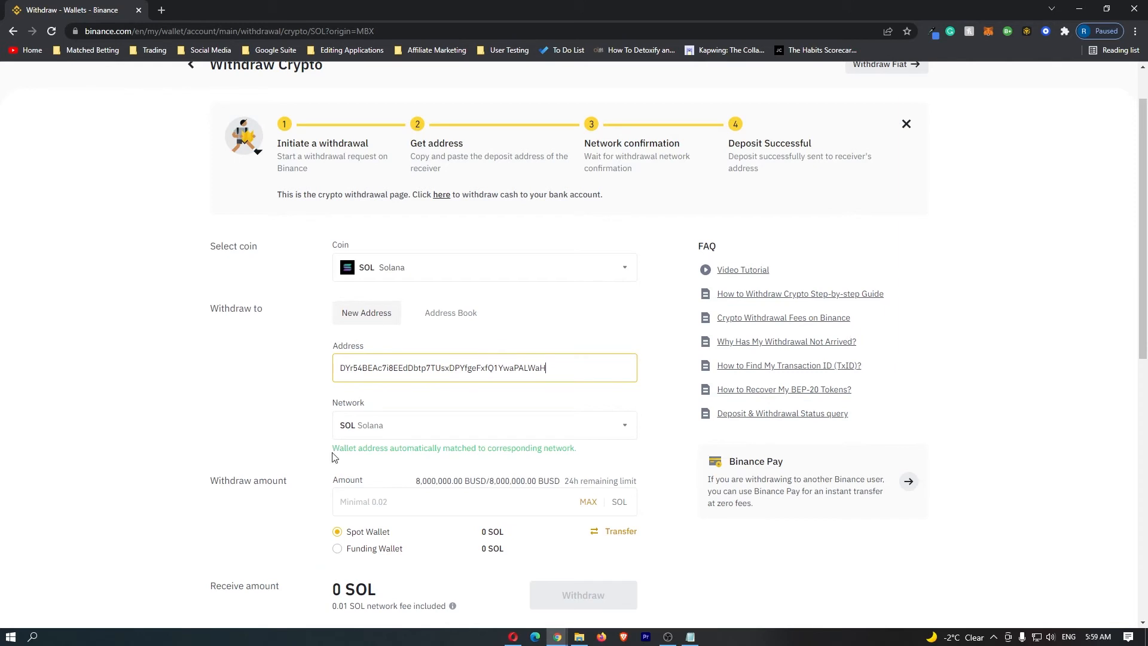
{"action": "left_click_drag", "start_coordinate": [332, 447], "coordinate": [541, 447]}
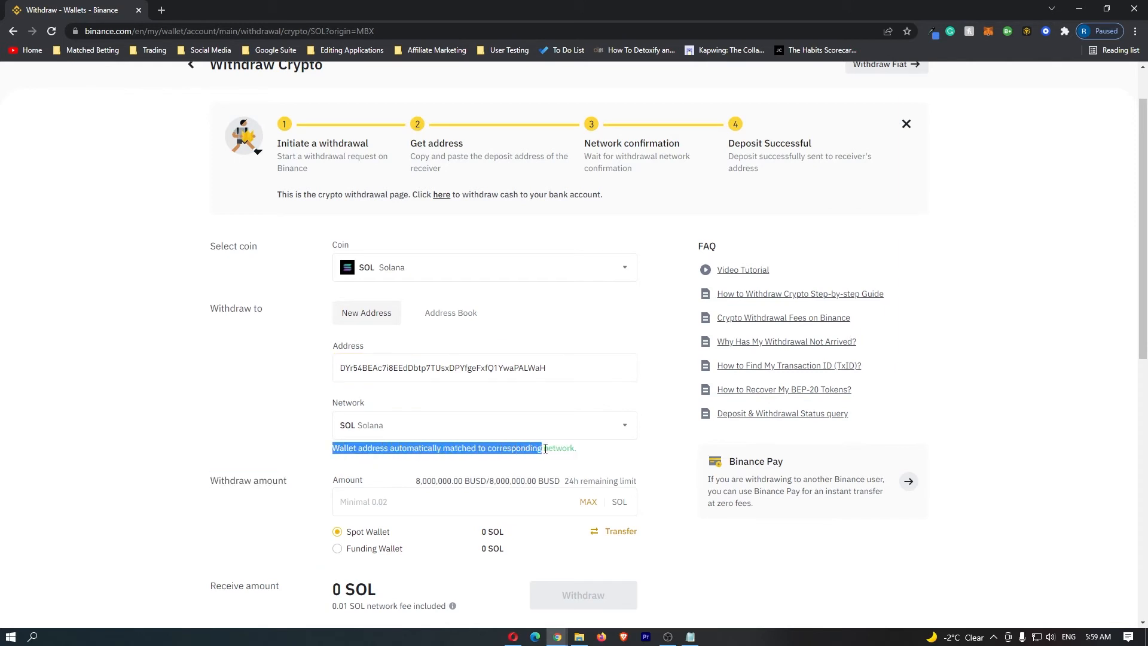
{"action": "left_click", "coordinate": [476, 425]}
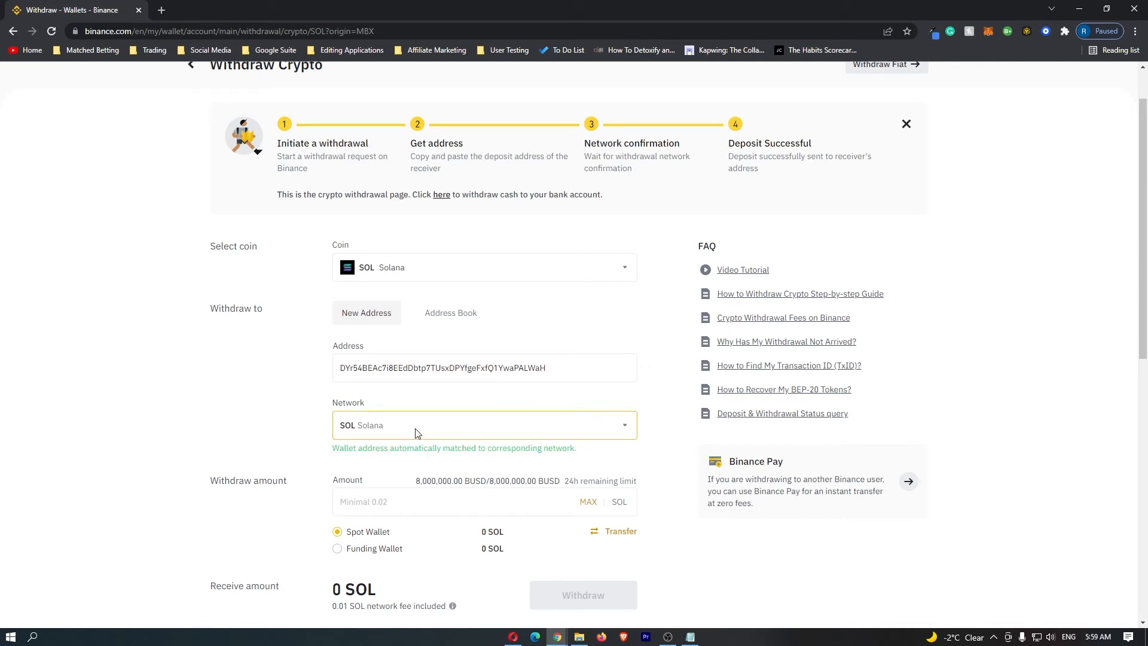
Enter a withdrawal amount of 10 SOL and reopen Coinbase Wallet to compare the address
{"action": "scroll", "scroll_direction": "down", "scroll_amount": 3}
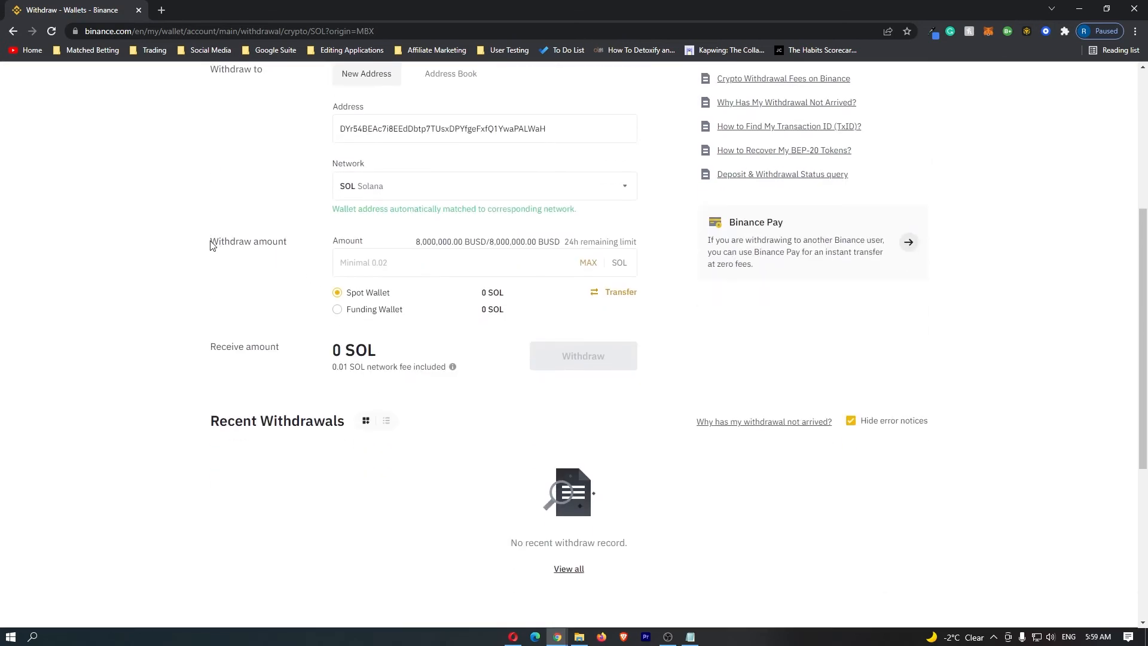
{"action": "type", "text": "1"}
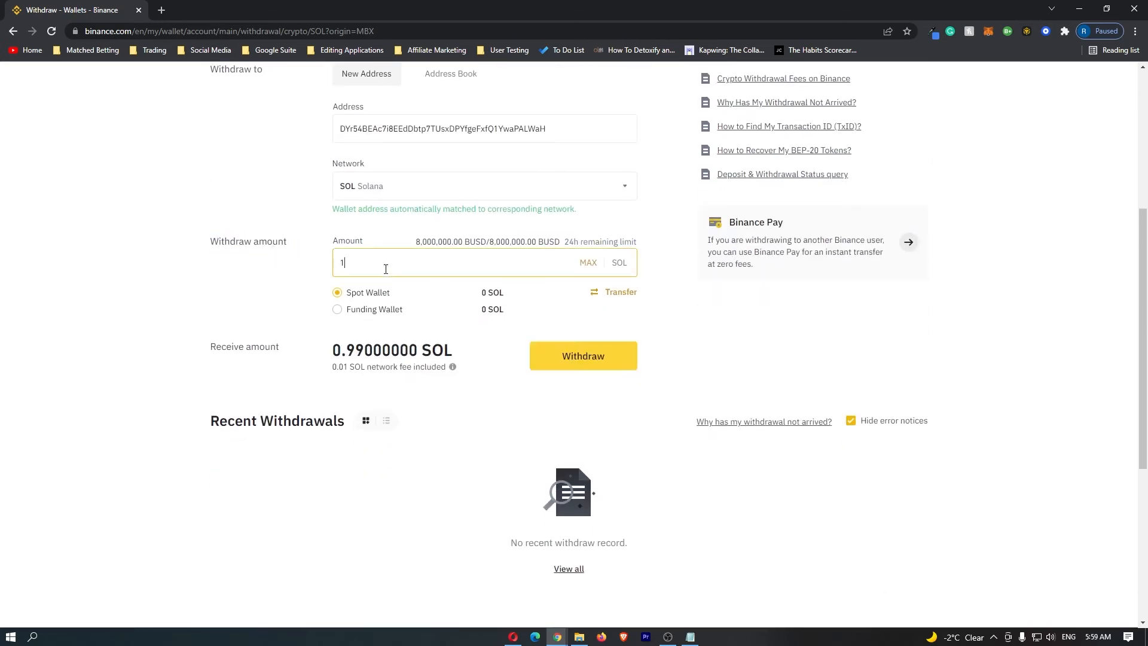
{"action": "type", "text": "0"}
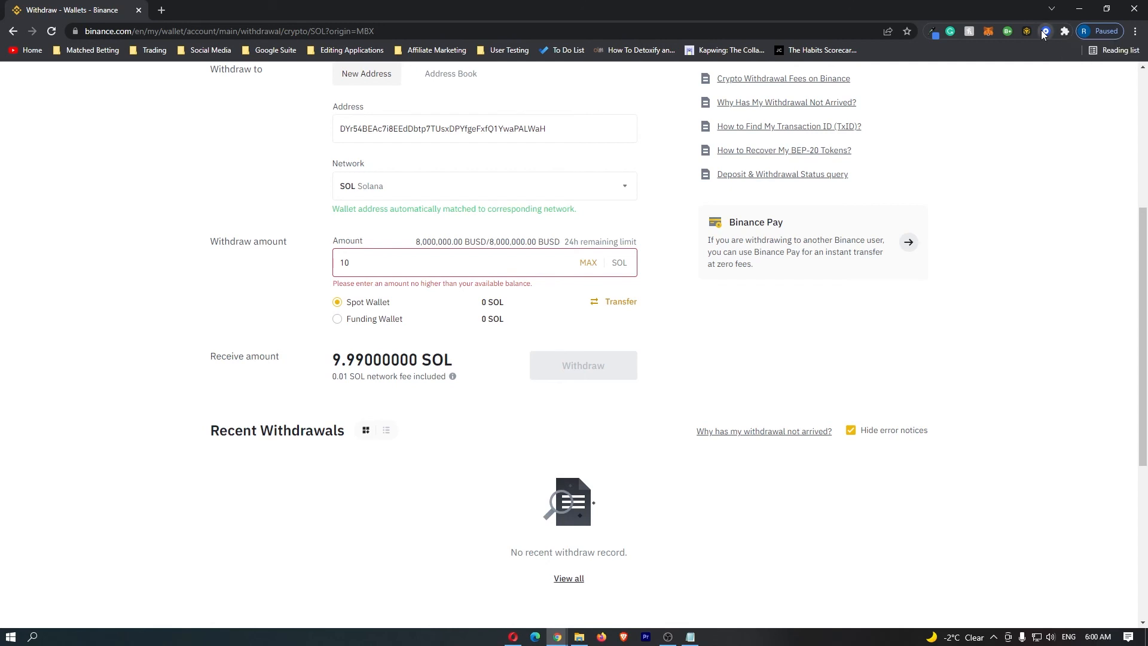
{"action": "left_click", "coordinate": [1045, 31]}
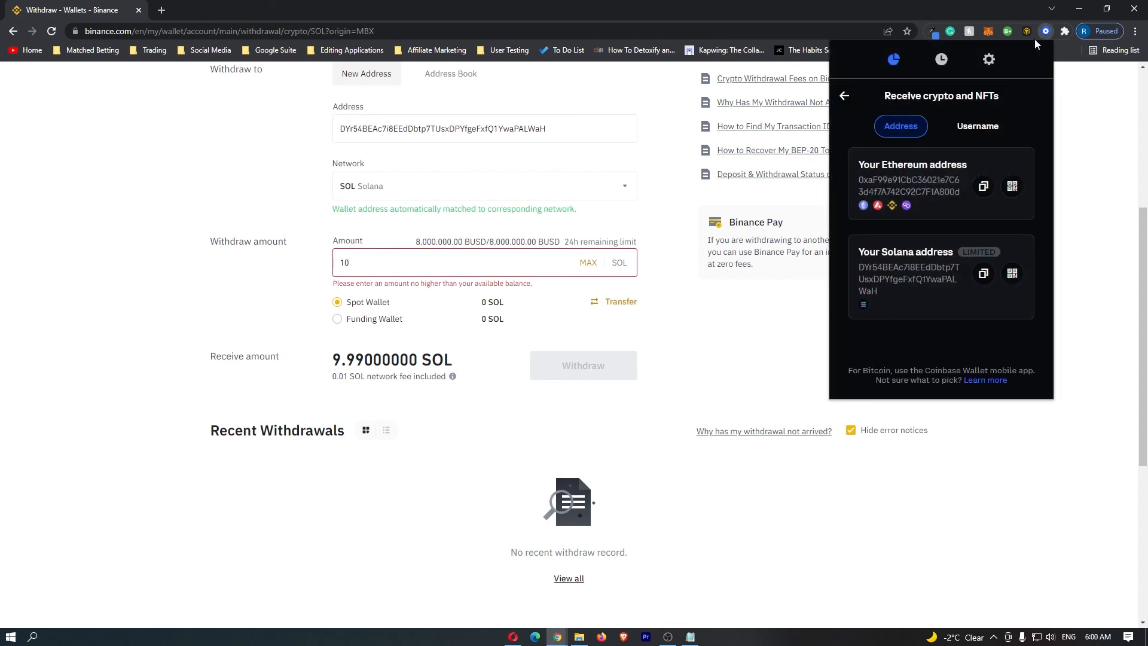